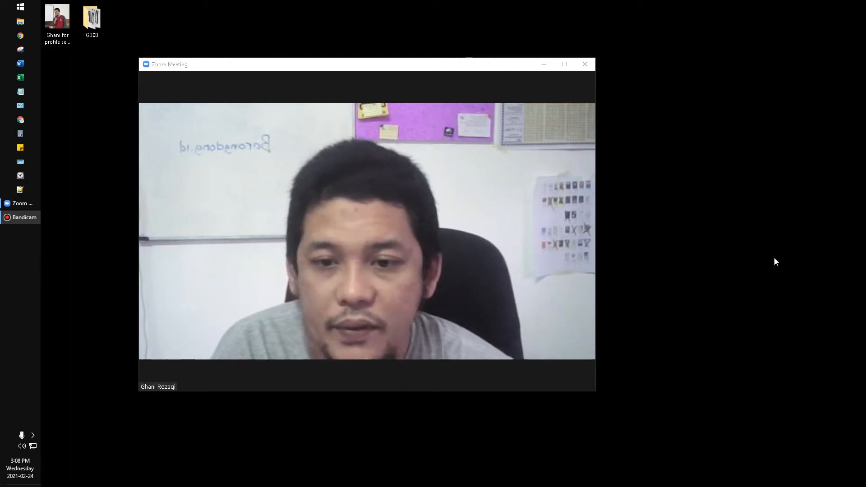
{"action": "mouse_move", "coordinate": [669, 279]}
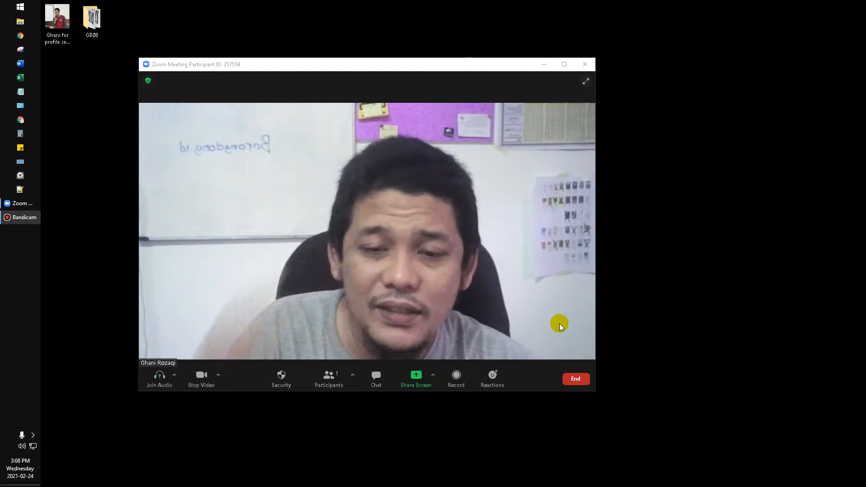
{"action": "mouse_move", "coordinate": [267, 316]}
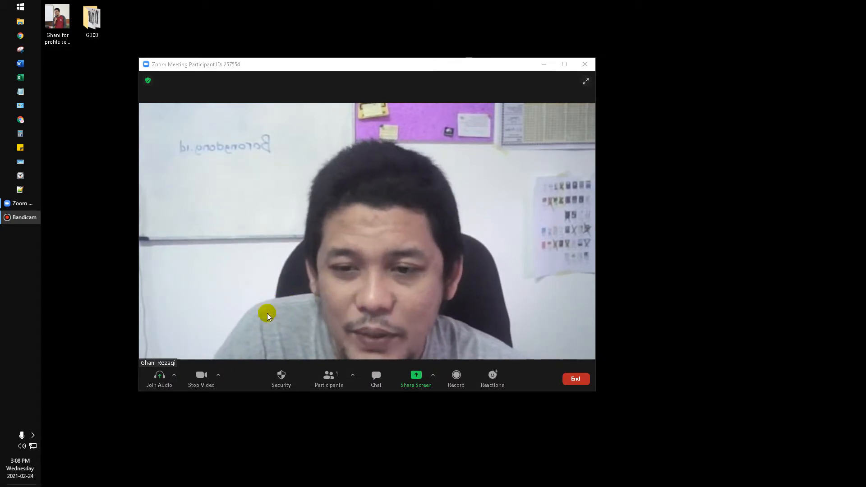
{"action": "mouse_move", "coordinate": [411, 250]}
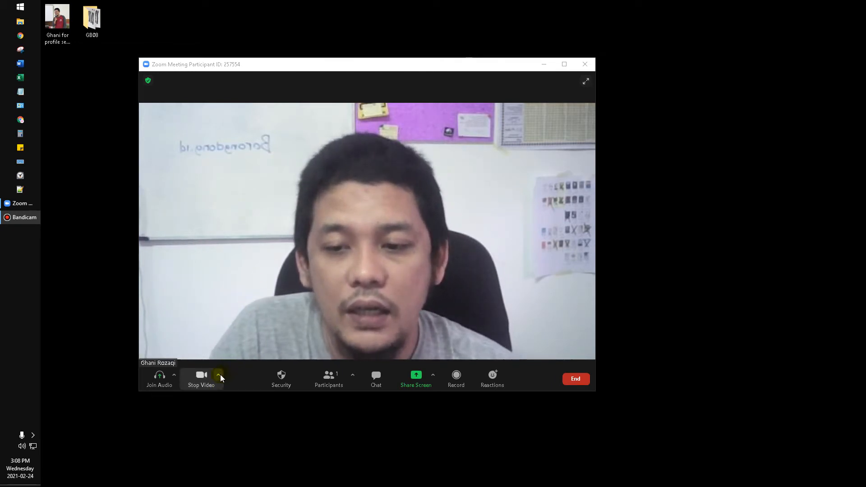
From the Stop Video arrow, reach 'Choose Virtual Background...' with None still applied.
{"action": "left_click", "coordinate": [219, 375]}
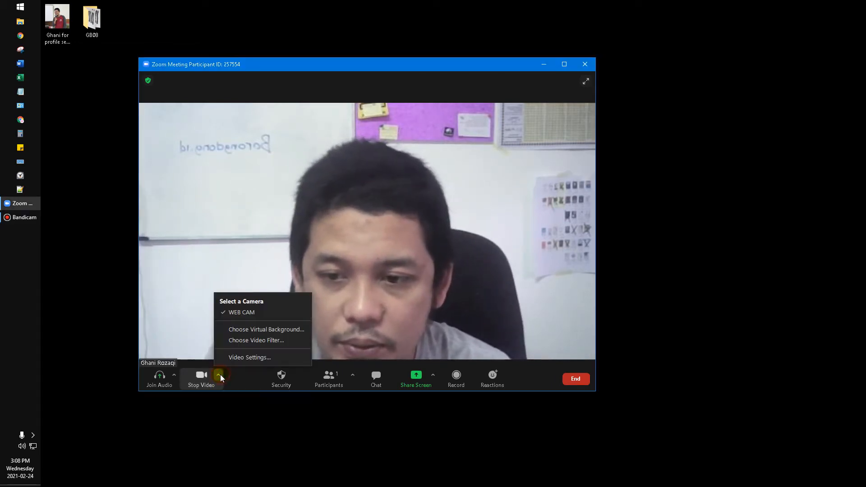
{"action": "mouse_move", "coordinate": [266, 330]}
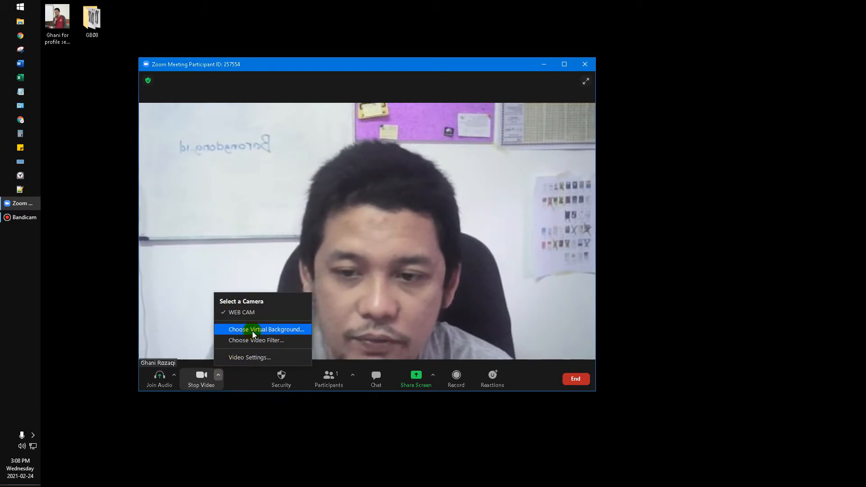
{"action": "left_click", "coordinate": [267, 329]}
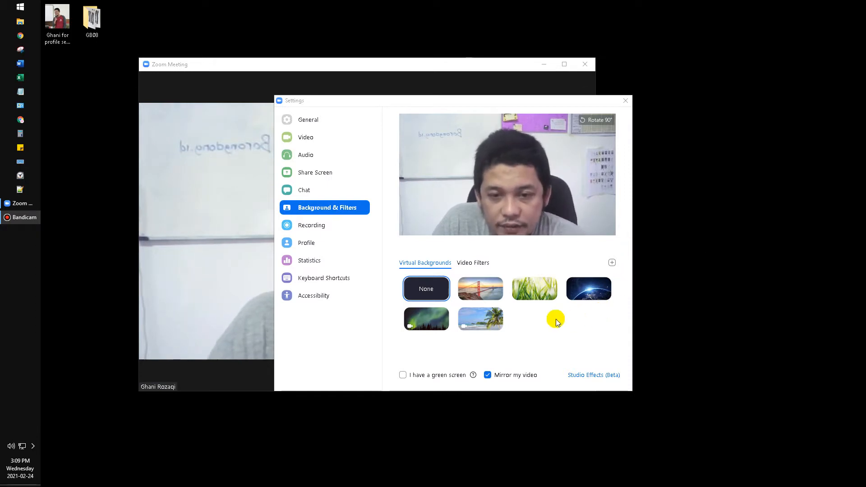
{"action": "mouse_move", "coordinate": [481, 288]}
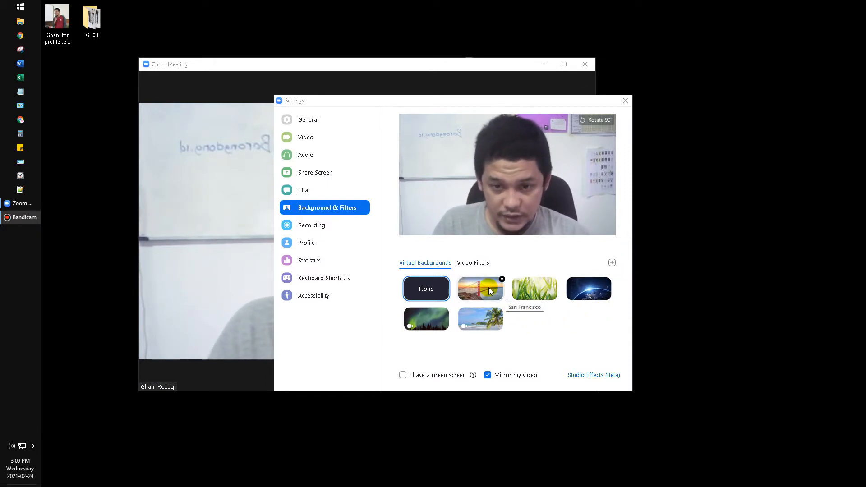
Try the San Francisco, Earth and Aurora backgrounds, then settle on the palm-tree beach scene.
{"action": "left_click", "coordinate": [480, 289]}
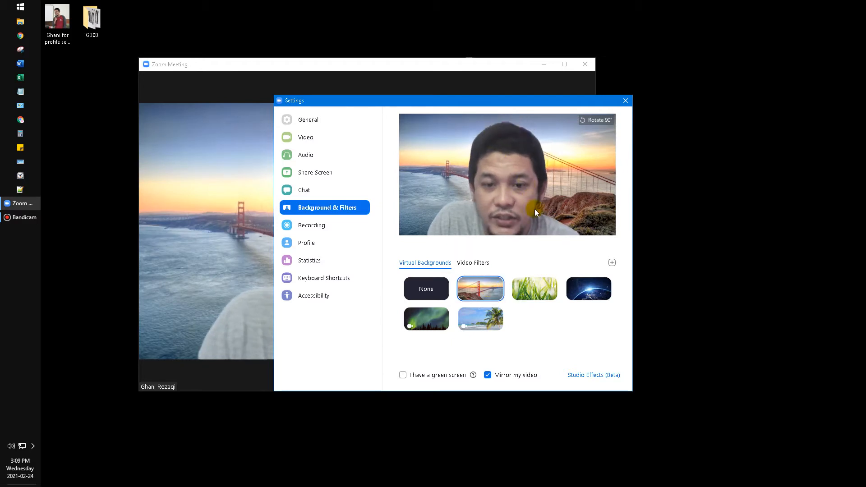
{"action": "left_click", "coordinate": [534, 289]}
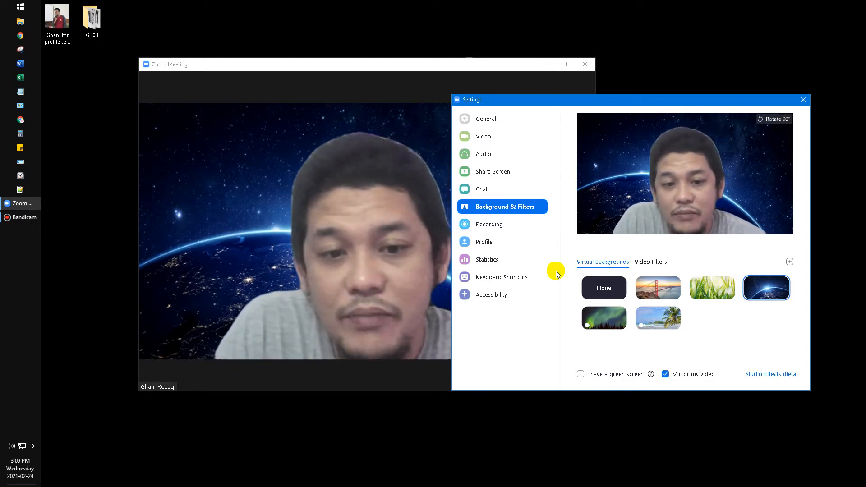
{"action": "left_click", "coordinate": [604, 317]}
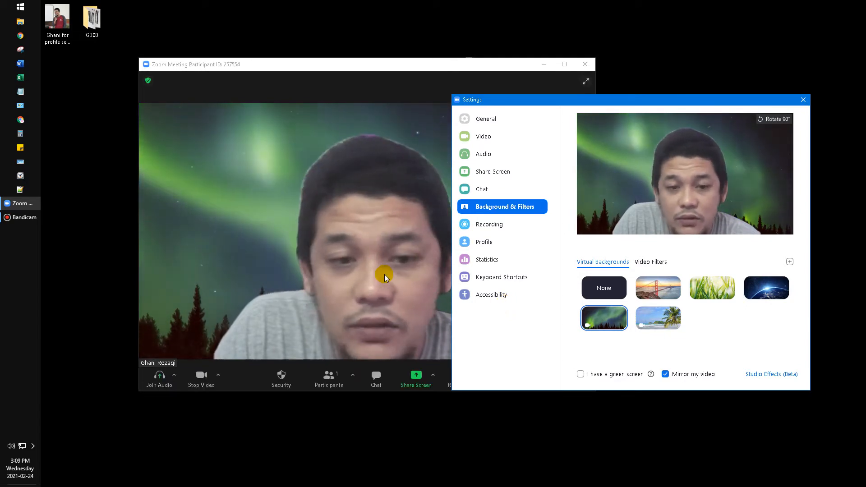
{"action": "left_click", "coordinate": [657, 318]}
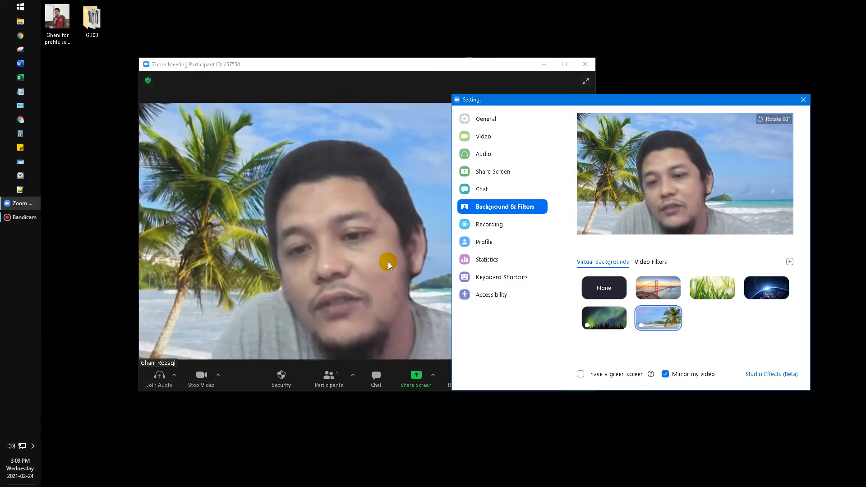
{"action": "mouse_move", "coordinate": [453, 304]}
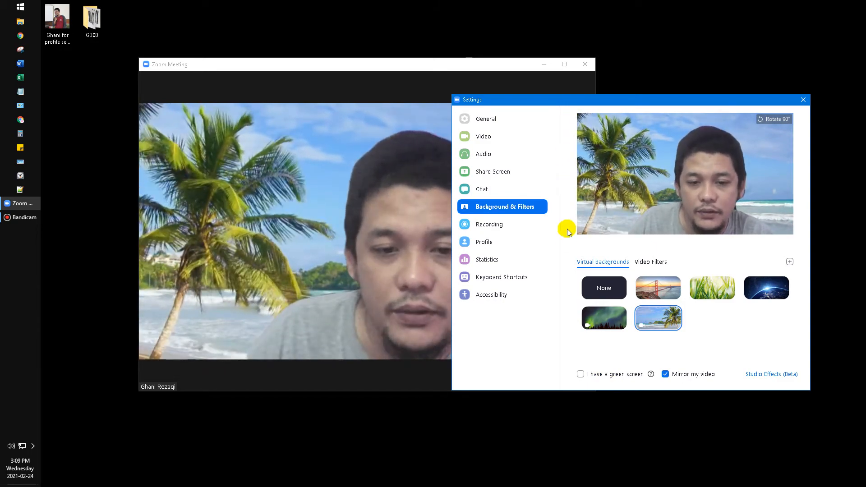
{"action": "left_click", "coordinate": [580, 374]}
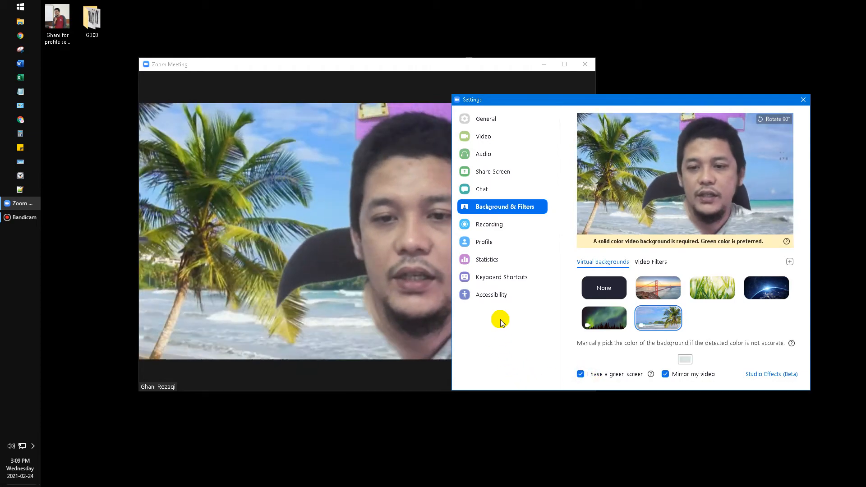
{"action": "mouse_move", "coordinate": [466, 332]}
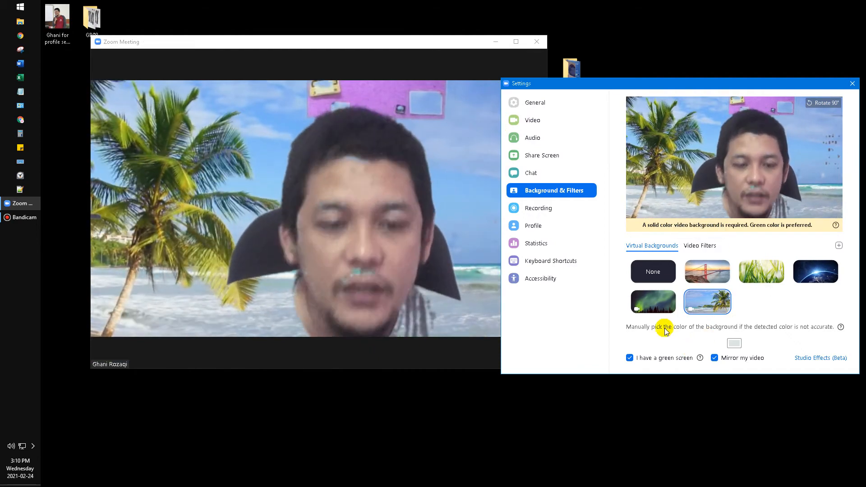
{"action": "left_click", "coordinate": [629, 359]}
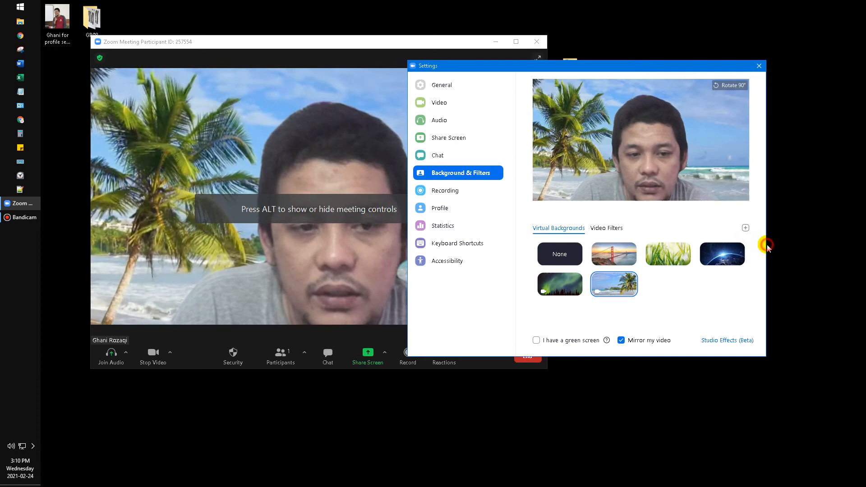
Add the Pejuang Borongdong WhatsApp image from Downloads as a custom background and apply it.
{"action": "left_click", "coordinate": [746, 228]}
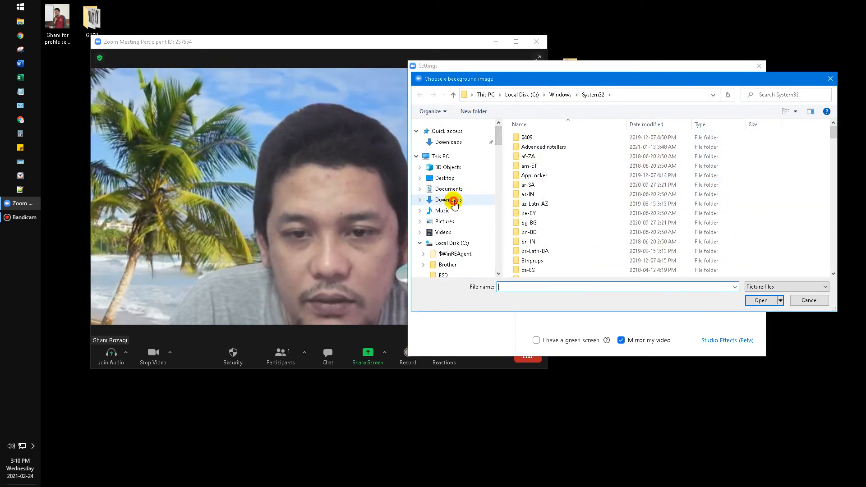
{"action": "left_click", "coordinate": [449, 200]}
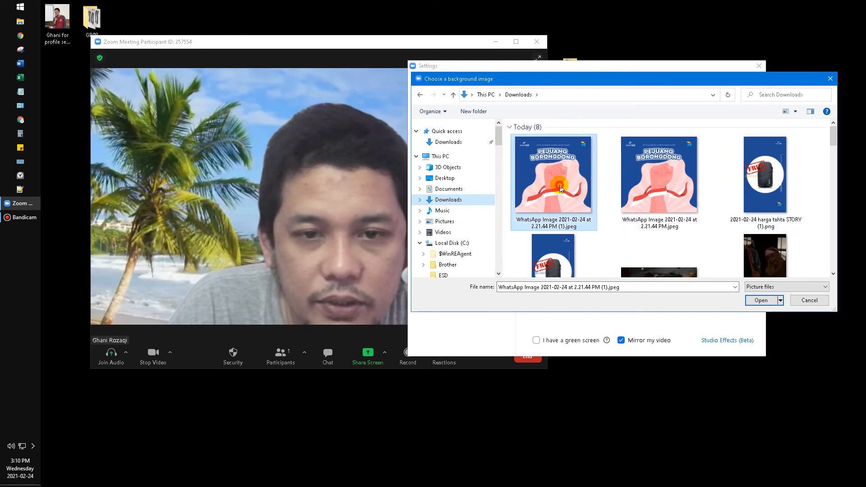
{"action": "left_click", "coordinate": [764, 300]}
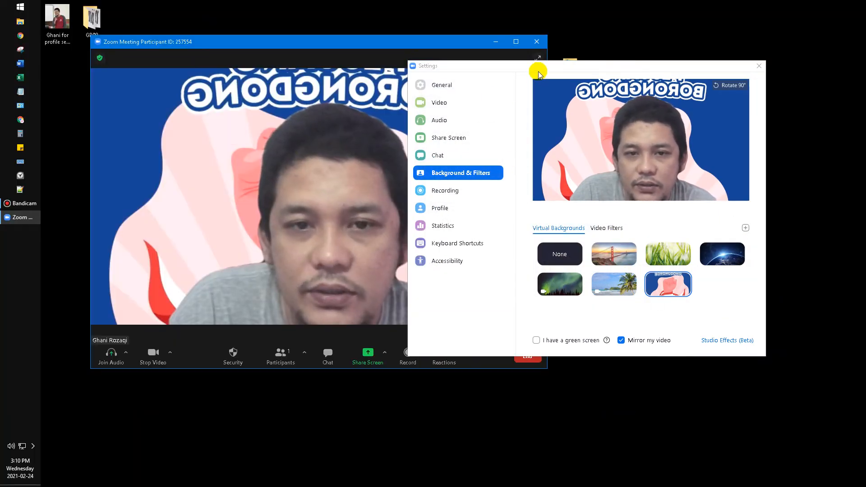
{"action": "left_click_drag", "start_coordinate": [536, 65], "coordinate": [651, 63]}
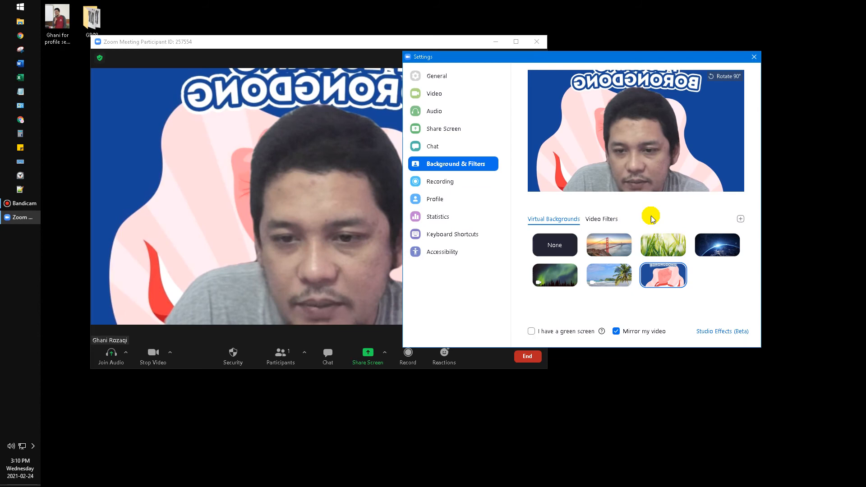
{"action": "mouse_move", "coordinate": [641, 197]}
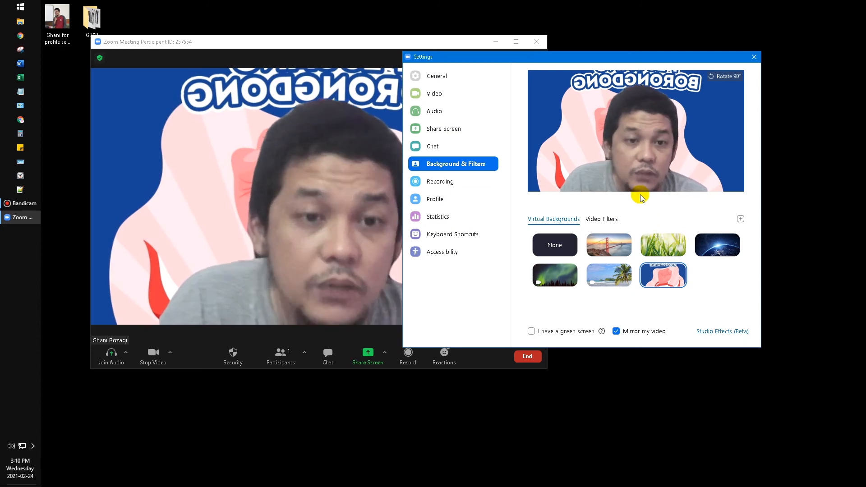